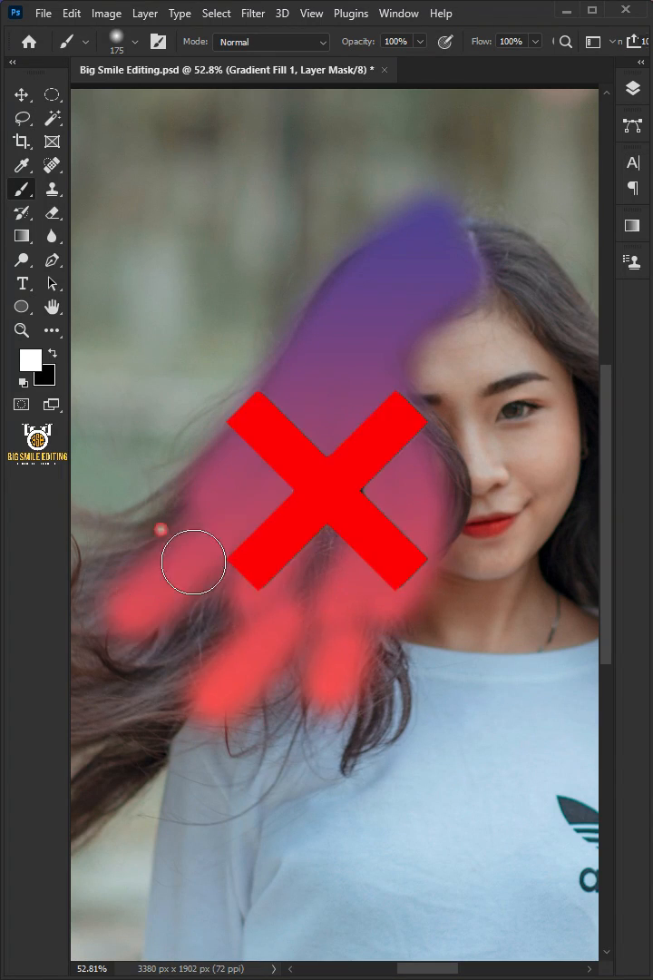
- Draw a rough Lasso selection around the woman's hair and upper body
click(22, 118)
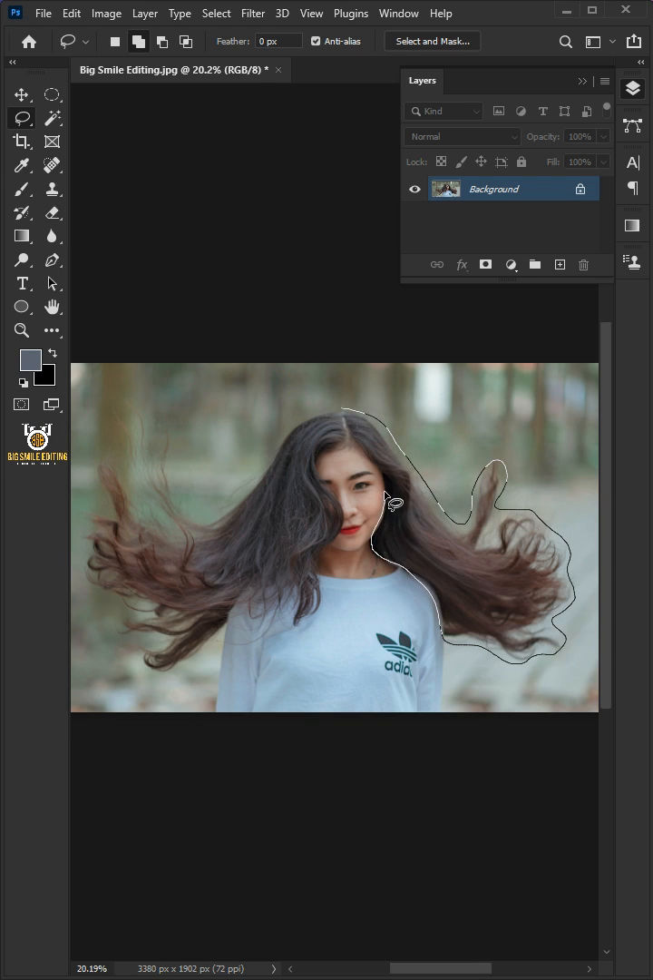
drag(395, 505, 109, 603)
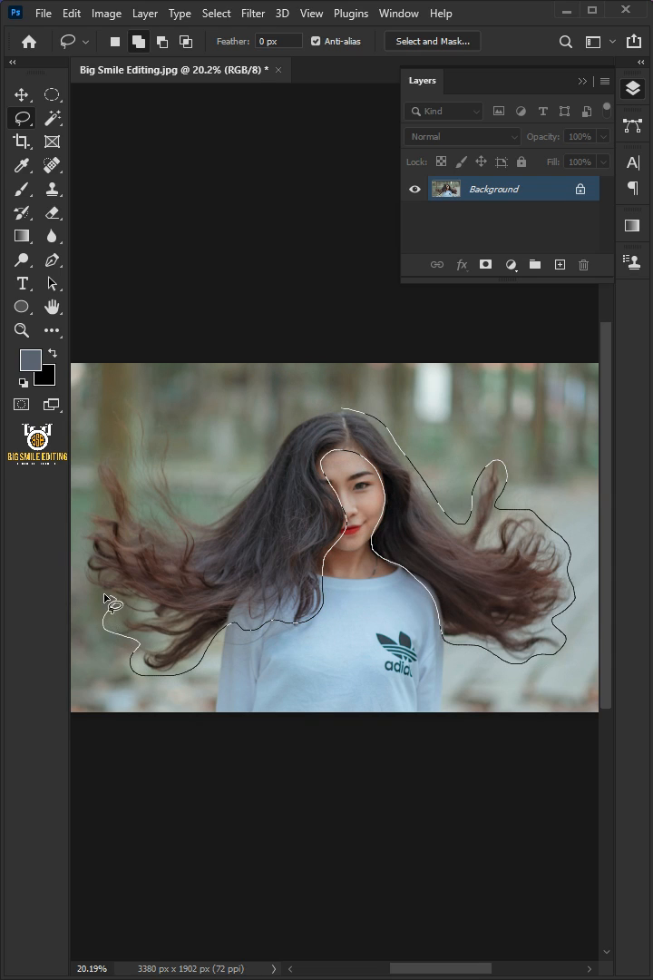
click(110, 606)
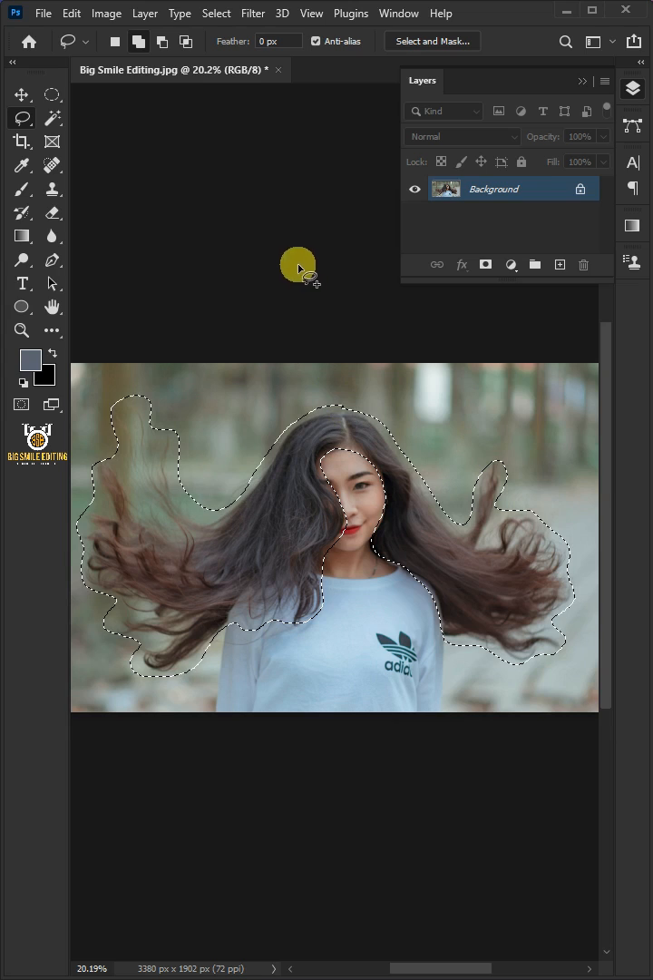
click(215, 13)
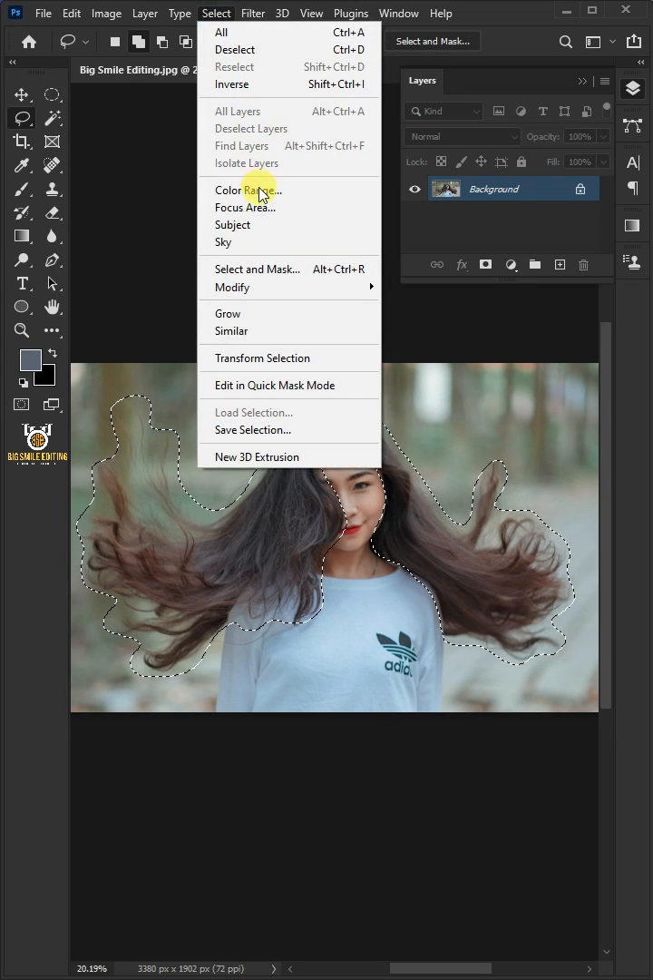
- Refine the selection in Select and Mask so it follows individual hair strands
click(258, 269)
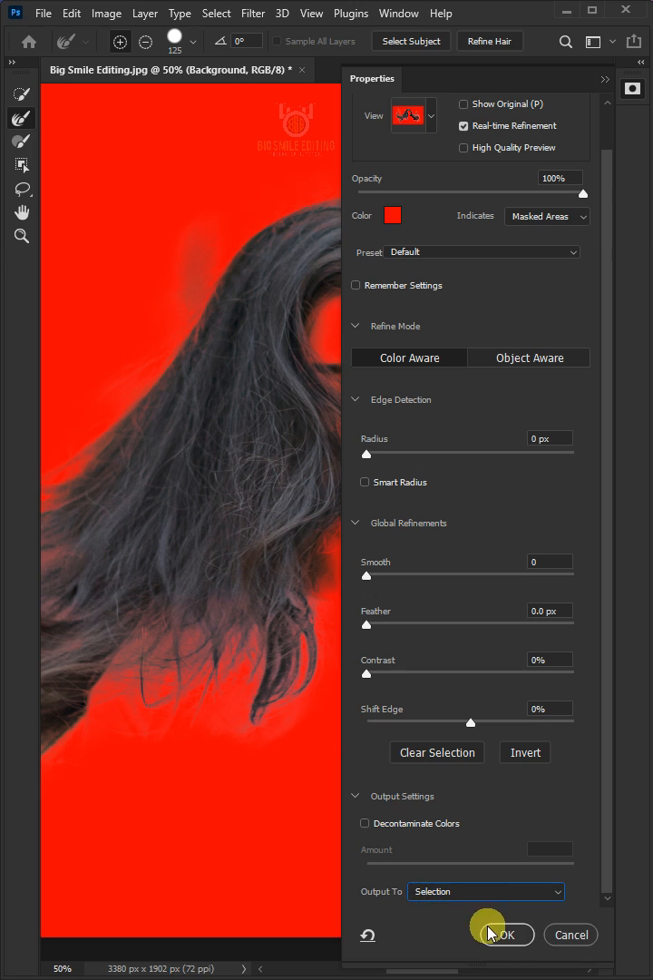
click(503, 934)
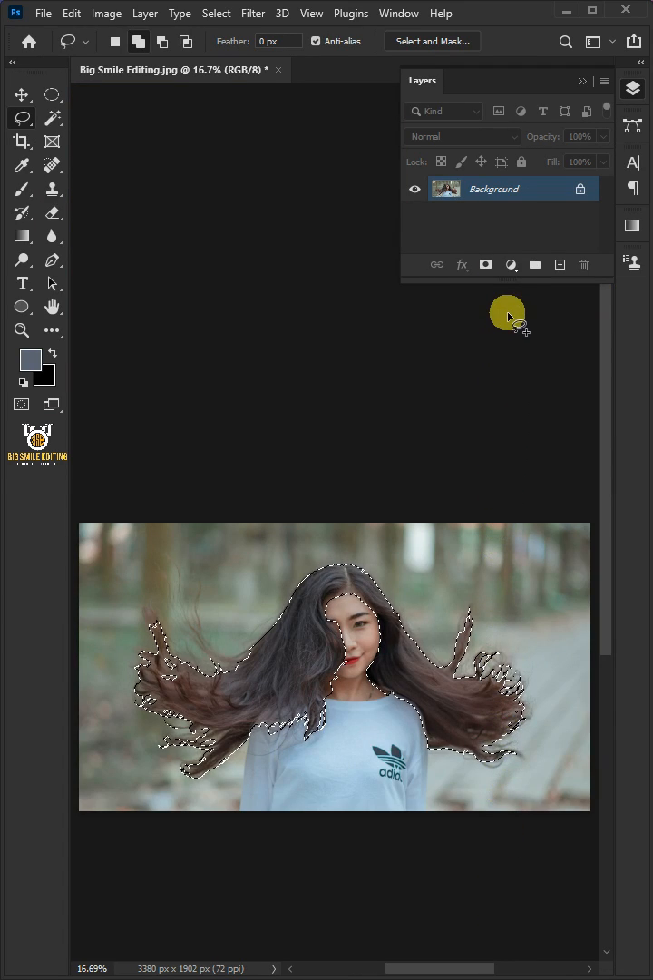
- Add a Gradient fill layer masked to the hair using a purple-to-red preset
click(512, 265)
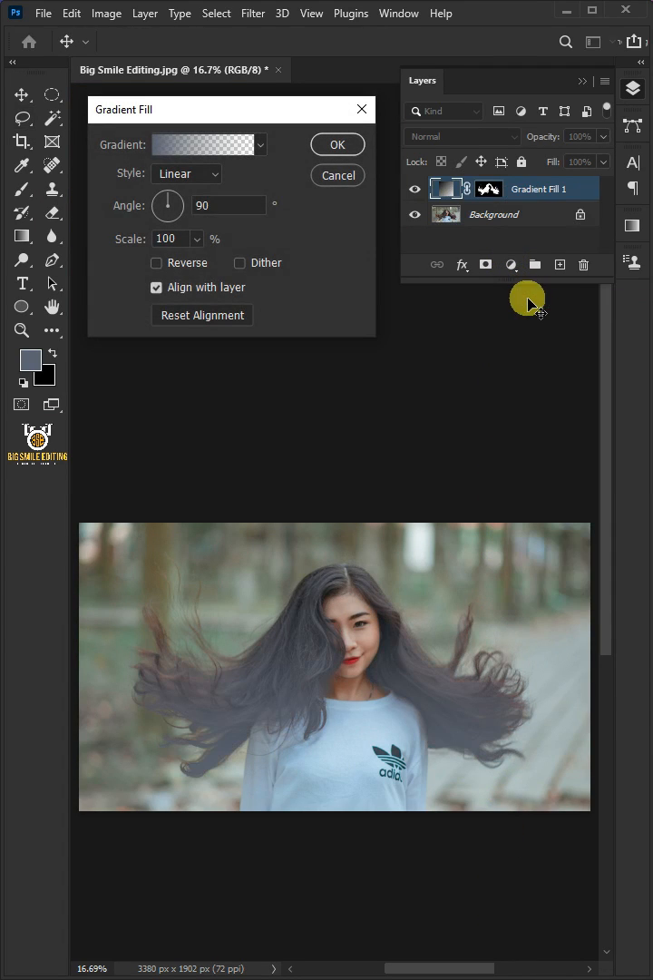
click(201, 145)
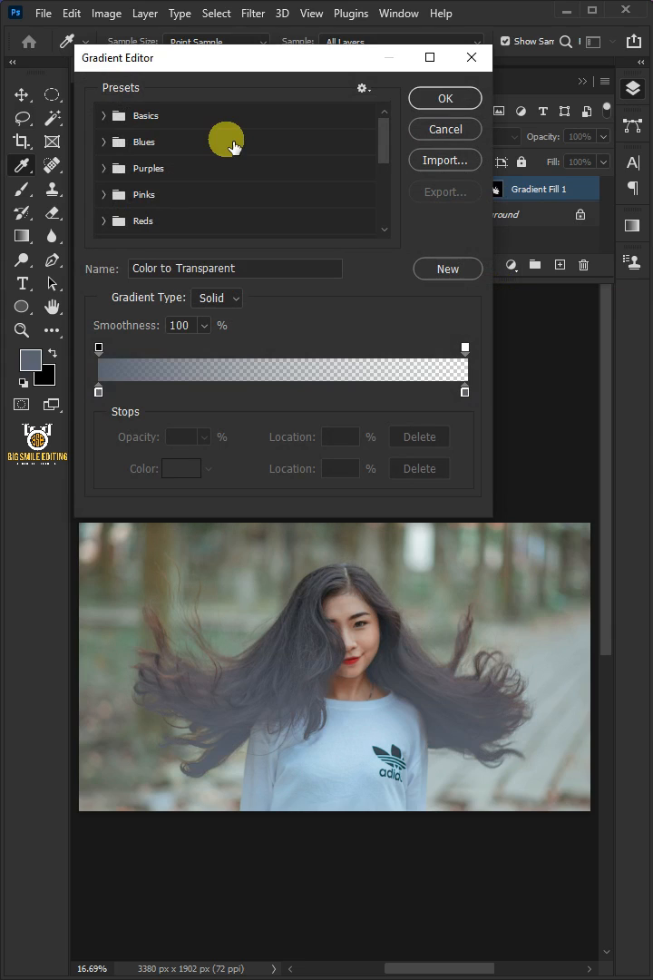
click(103, 221)
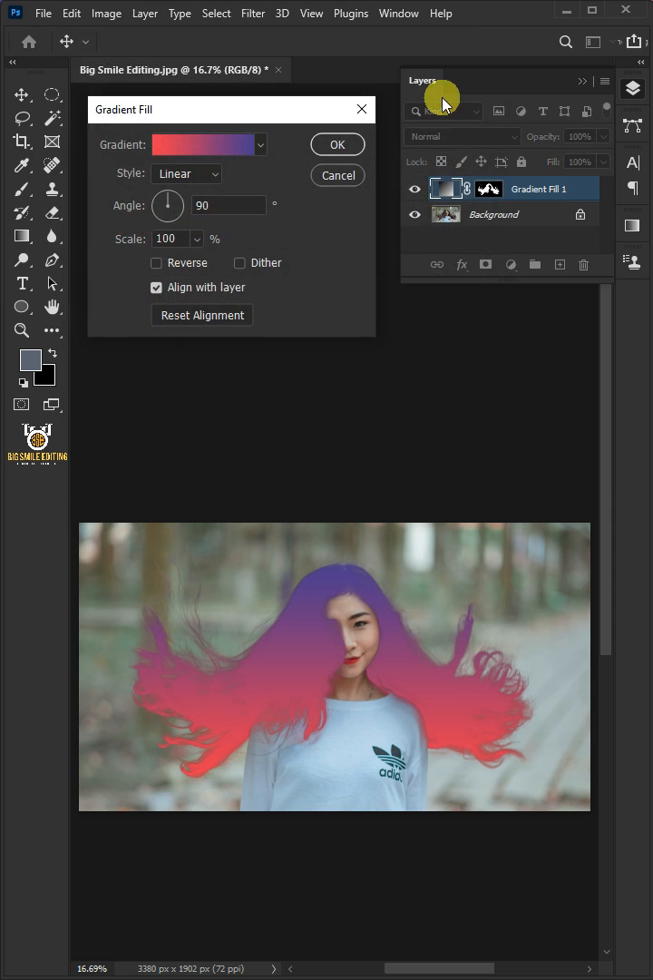
click(458, 137)
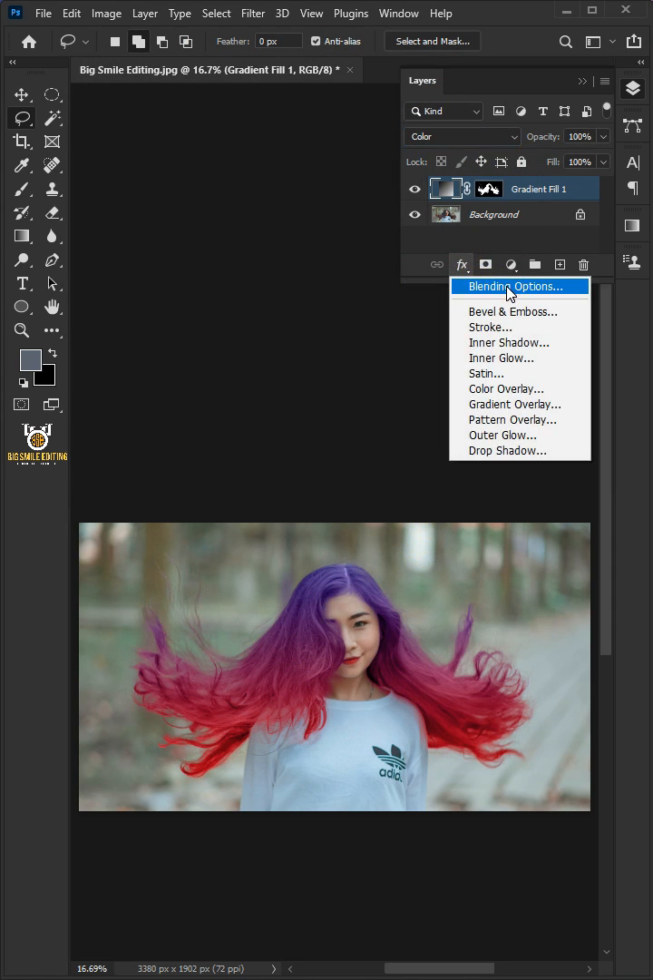
- Set the gradient layer to Color blend with blending options, then target its mask
click(504, 287)
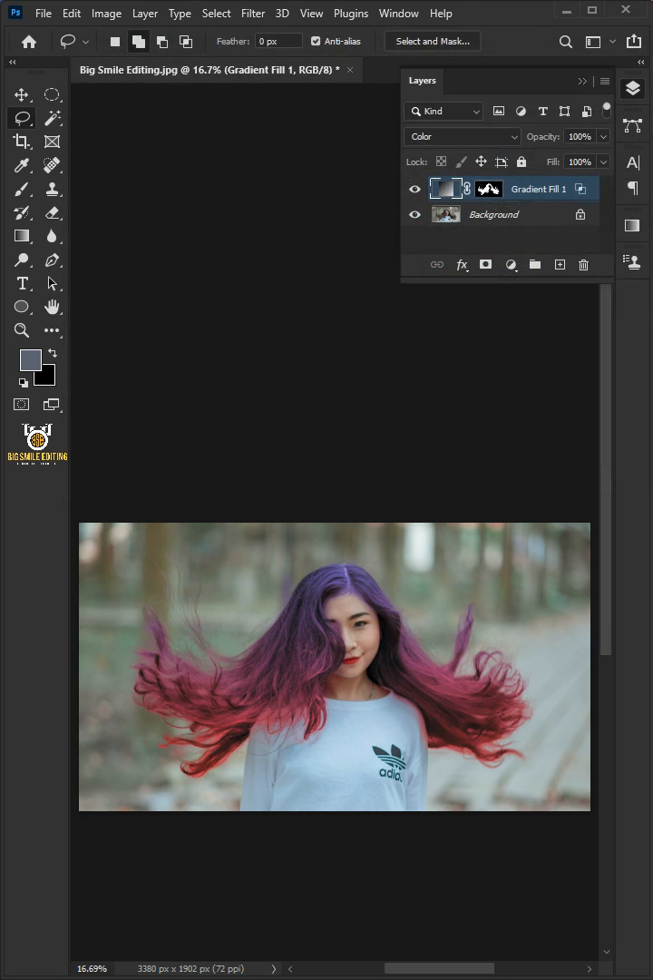
click(22, 188)
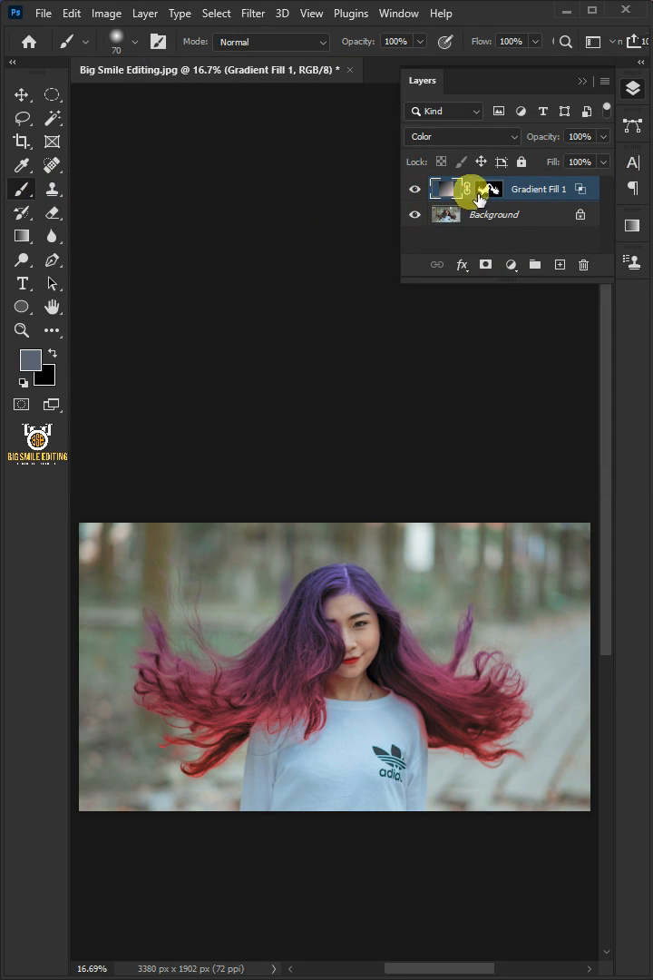